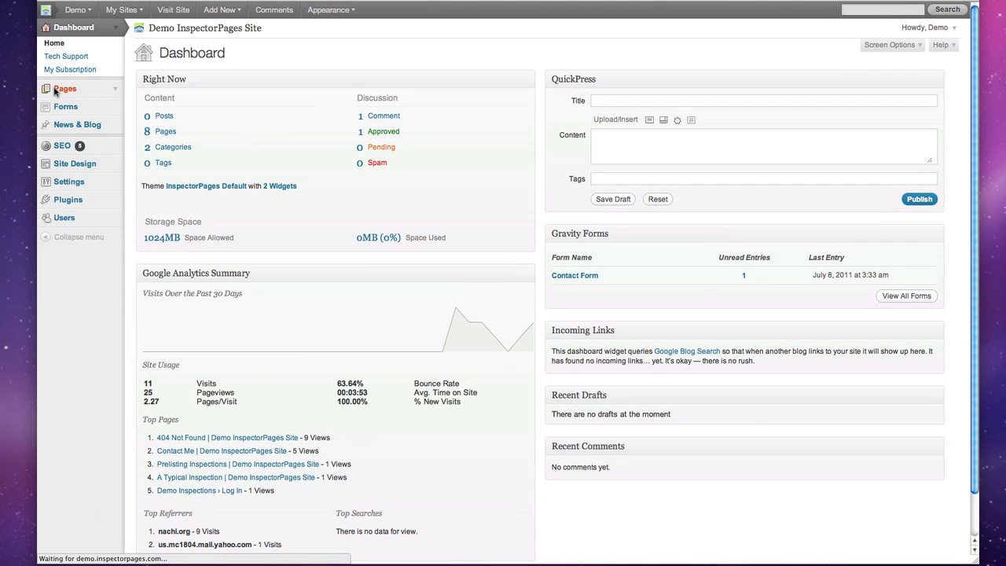
# Start a new blank page from the Pages menu, ready for a title
pyautogui.click(59, 88)
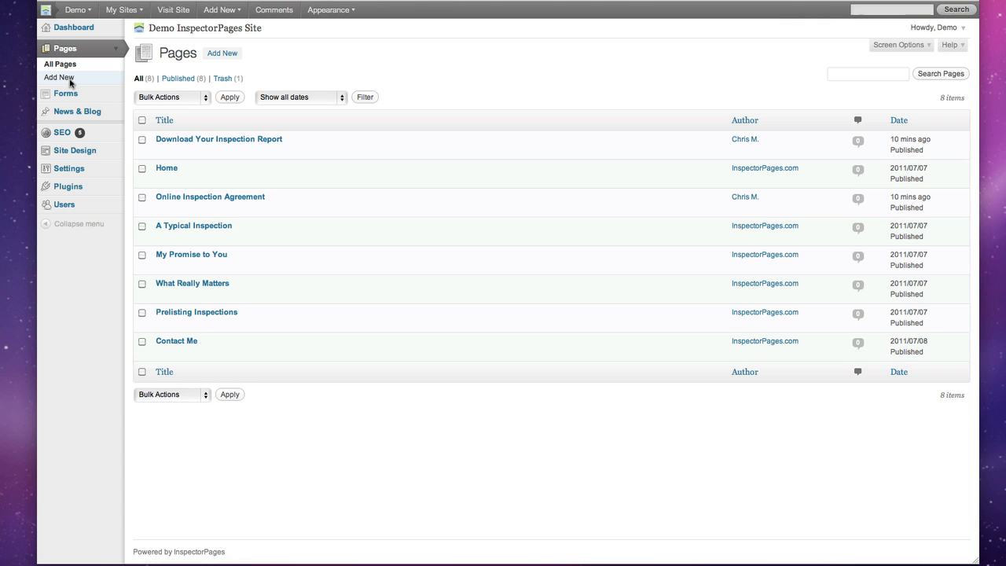
pyautogui.click(60, 75)
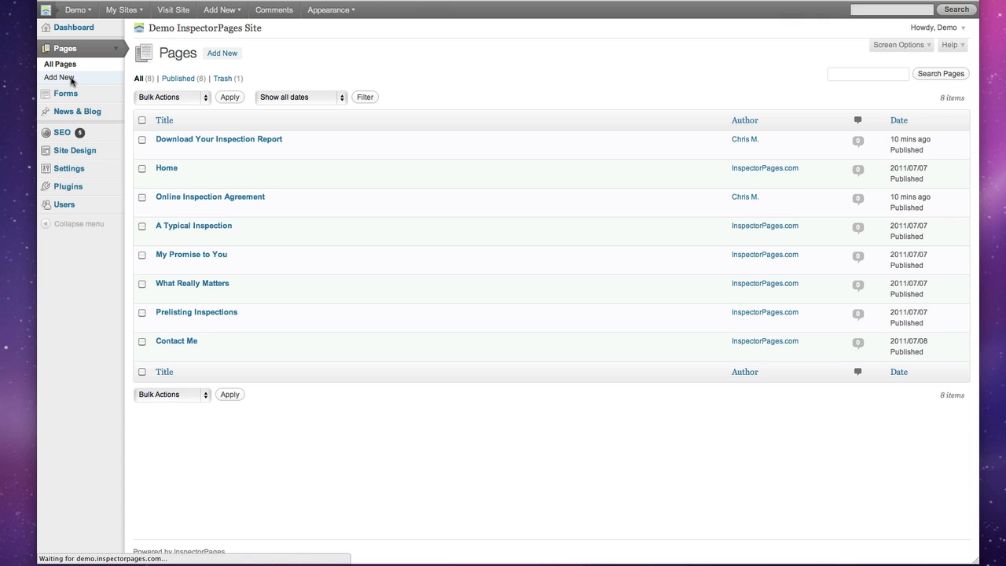
pyautogui.click(59, 77)
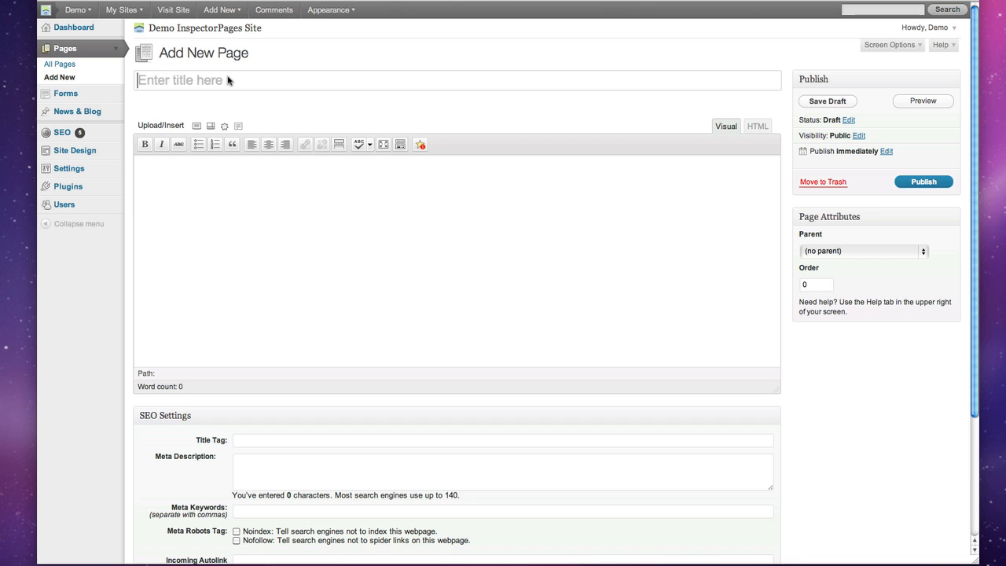
# Title the page 'Online Agreement' and move into the empty body
pyautogui.write('O')
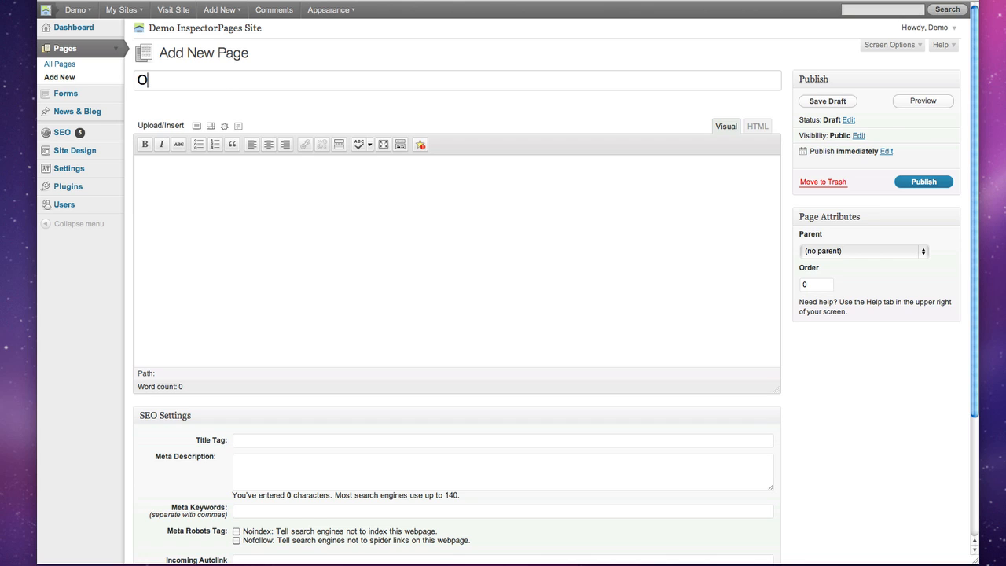
pyautogui.write('nline Agreemn')
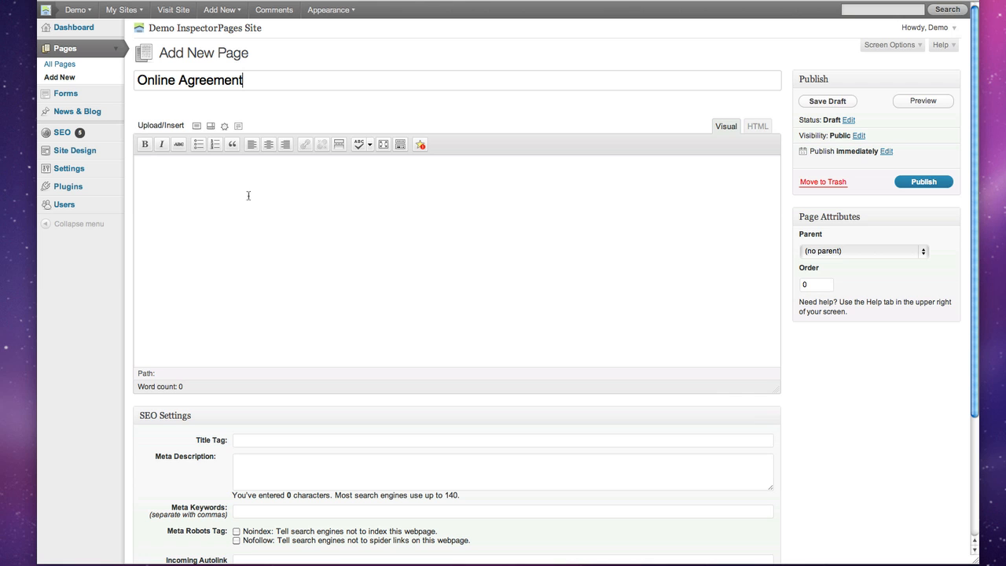
pyautogui.click(826, 101)
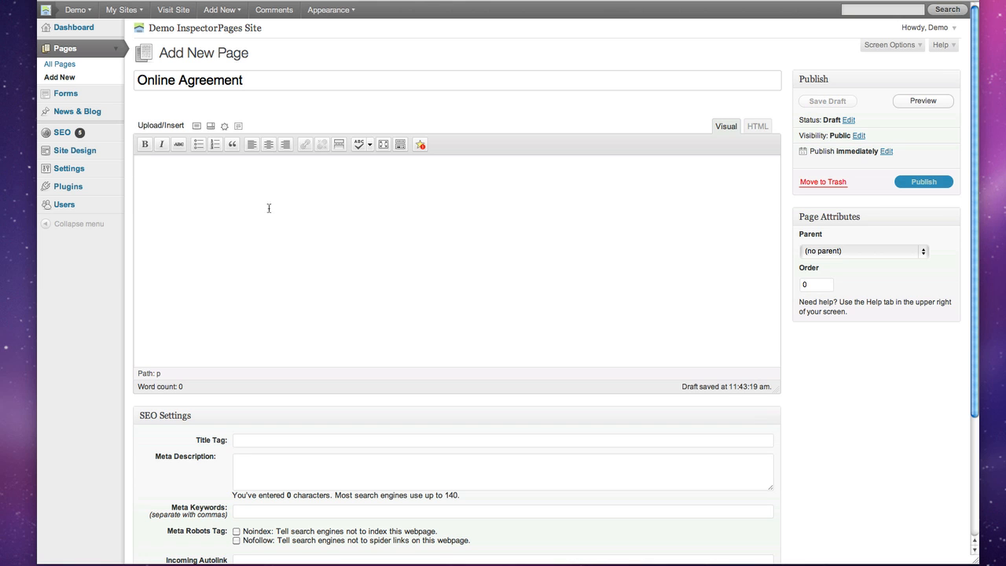
pyautogui.click(421, 144)
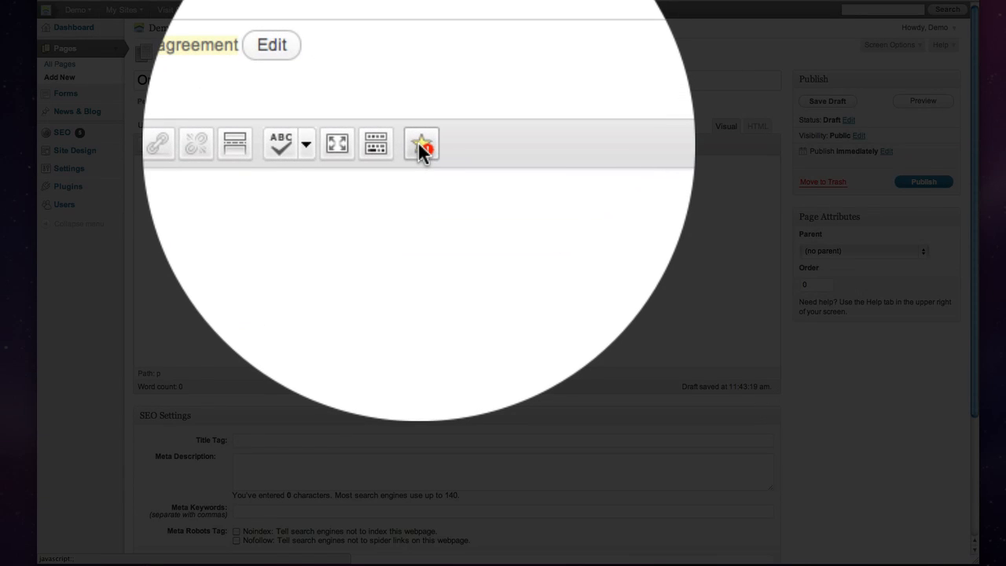
# Insert the InterNACHI Agreement Form shortcode into the page body
pyautogui.click(420, 144)
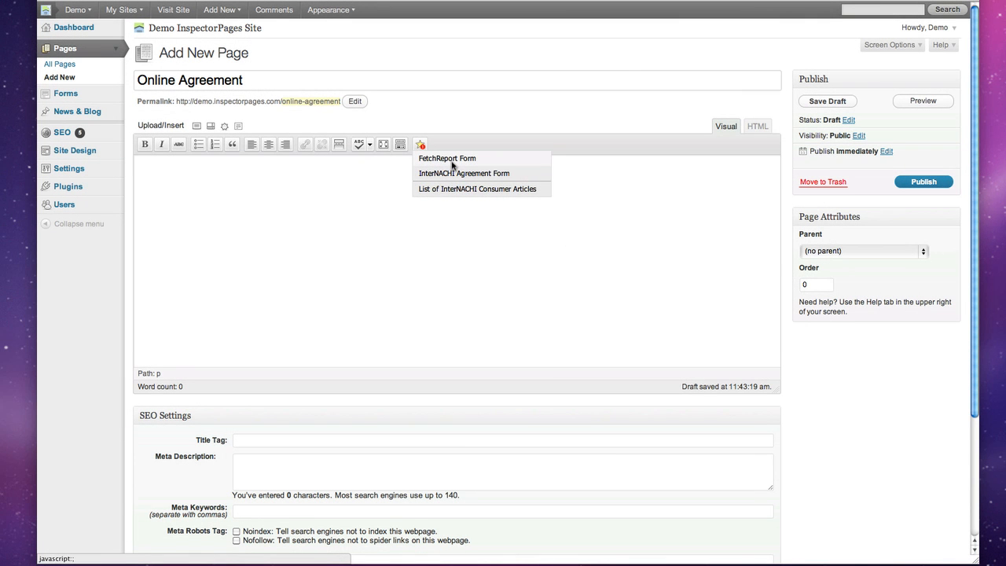
pyautogui.moveTo(490, 176)
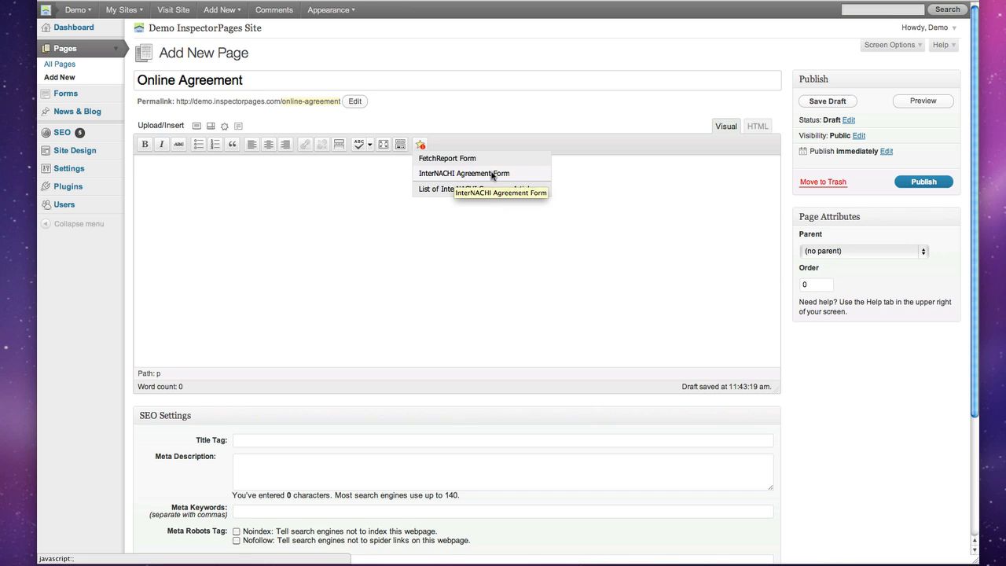
pyautogui.click(468, 173)
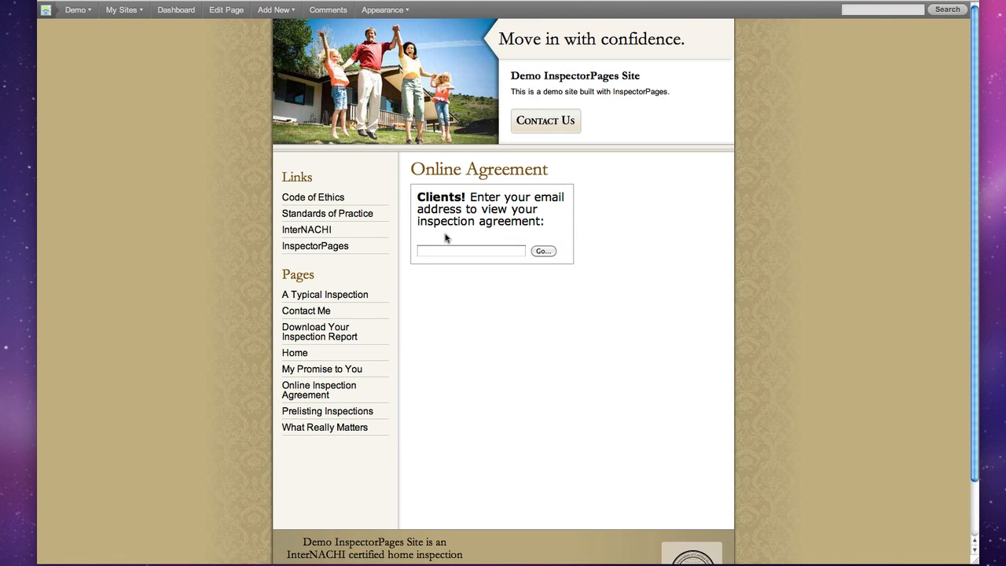
pyautogui.moveTo(508, 233)
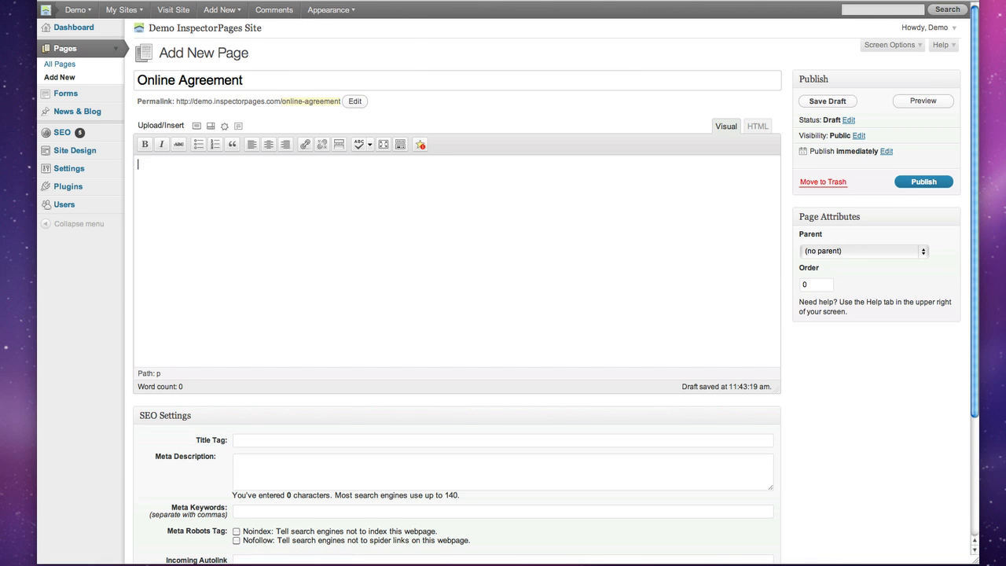
# Insert the FetchReport Form shortcode and preview the page
pyautogui.click(422, 144)
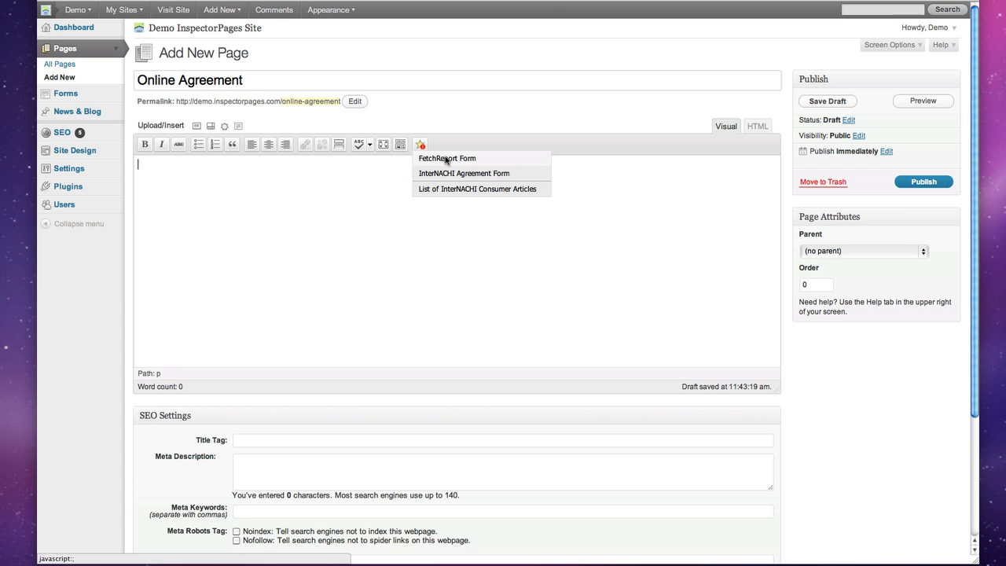
pyautogui.click(446, 158)
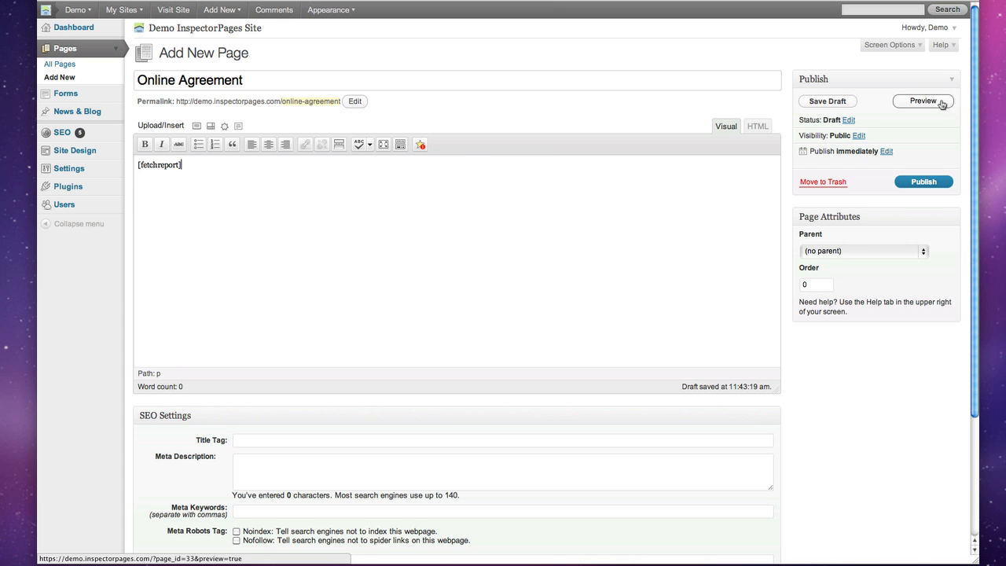
pyautogui.click(923, 101)
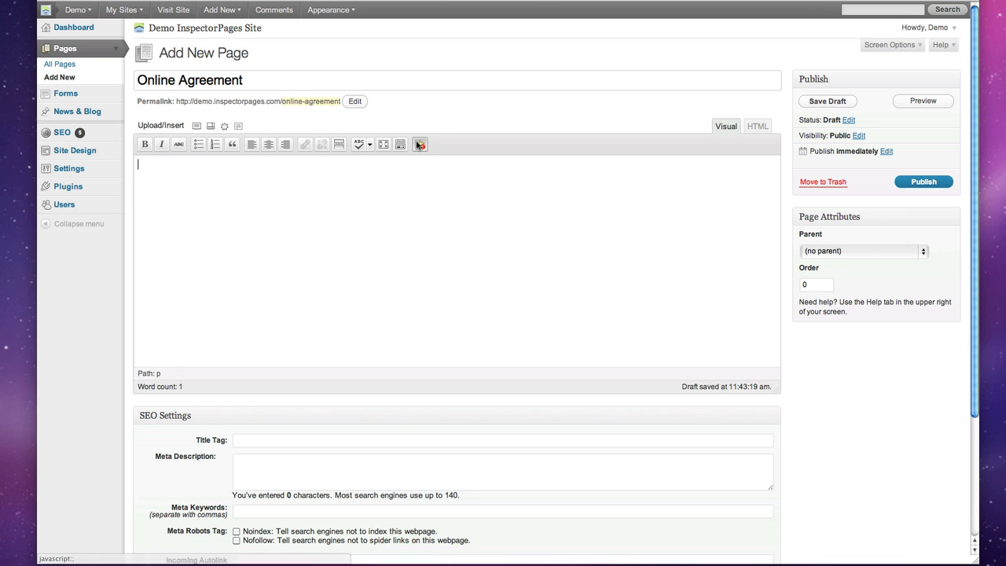
# Insert the List of InterNACHI Consumer Articles shortcode and preview it
pyautogui.click(418, 144)
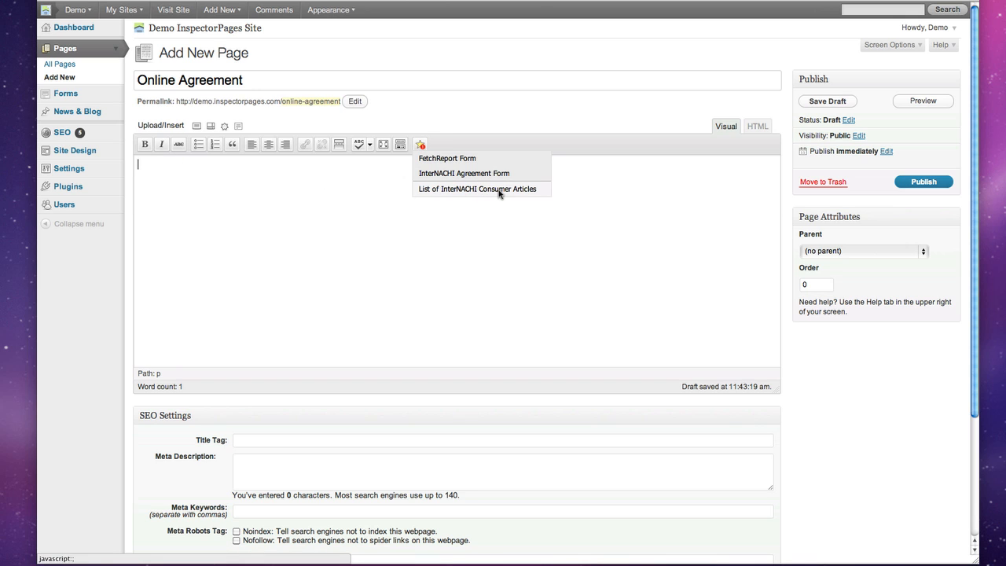
pyautogui.click(478, 189)
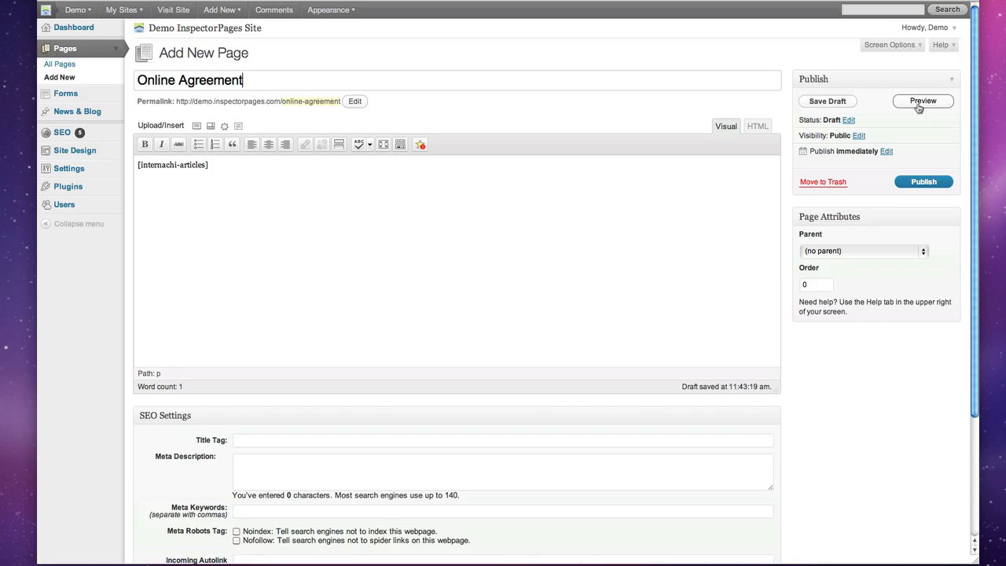
pyautogui.click(921, 100)
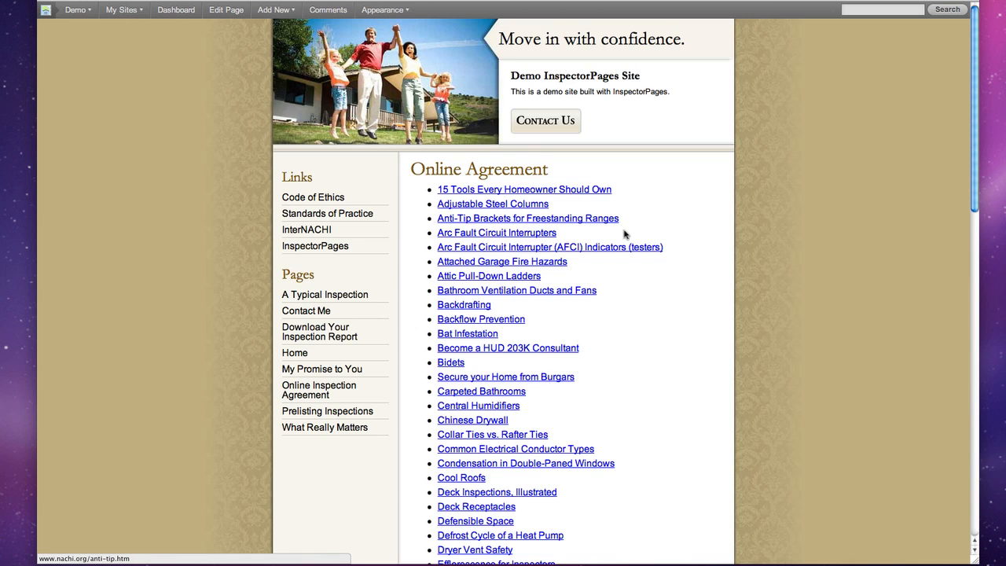
# Scroll through the previewed article list, then return to the page editor
pyautogui.scroll(-3)
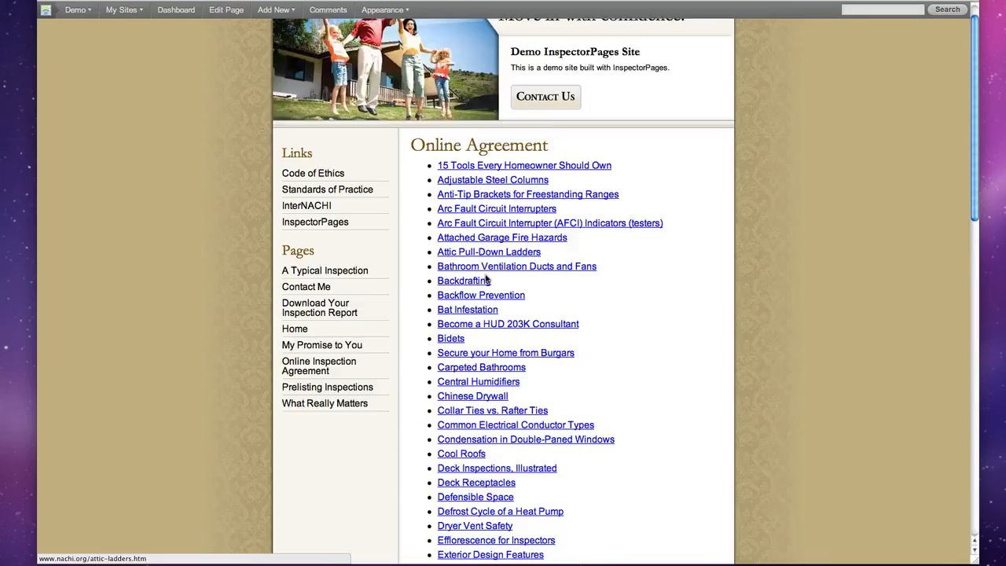
pyautogui.scroll(-3)
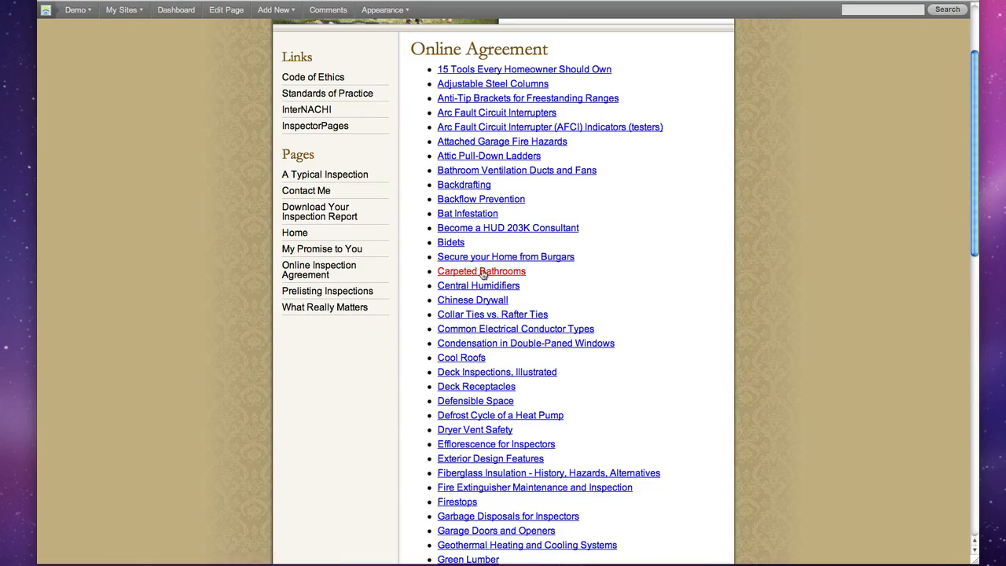
pyautogui.click(481, 271)
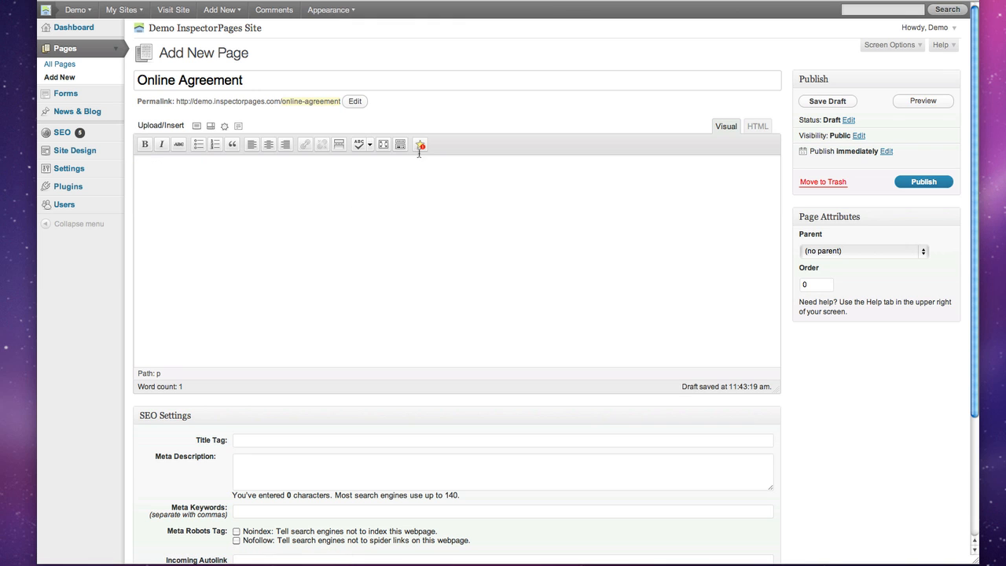
pyautogui.moveTo(339, 223)
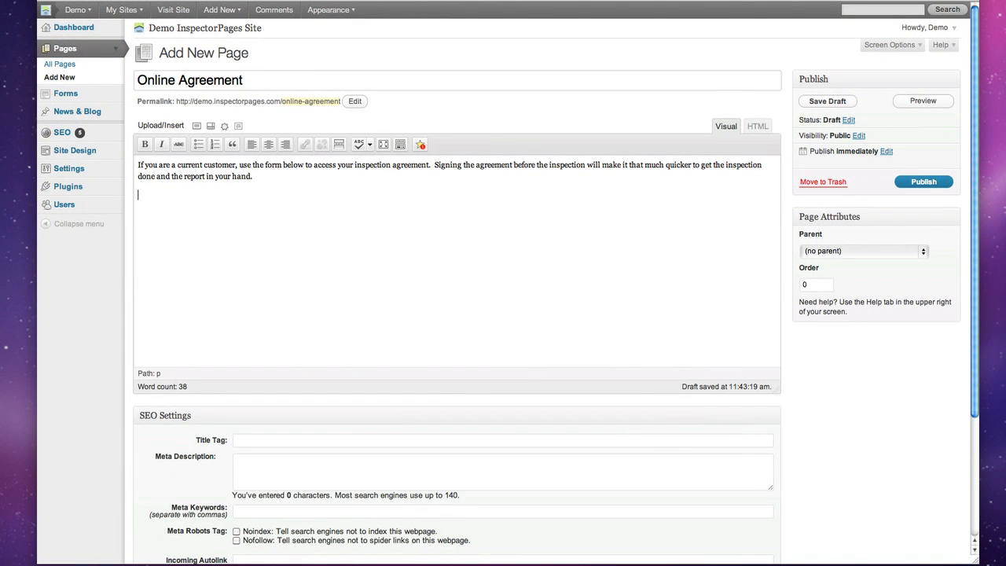
# Add the InterNACHI Agreement Form shortcode below the intro, save the draft and preview it
pyautogui.click(419, 145)
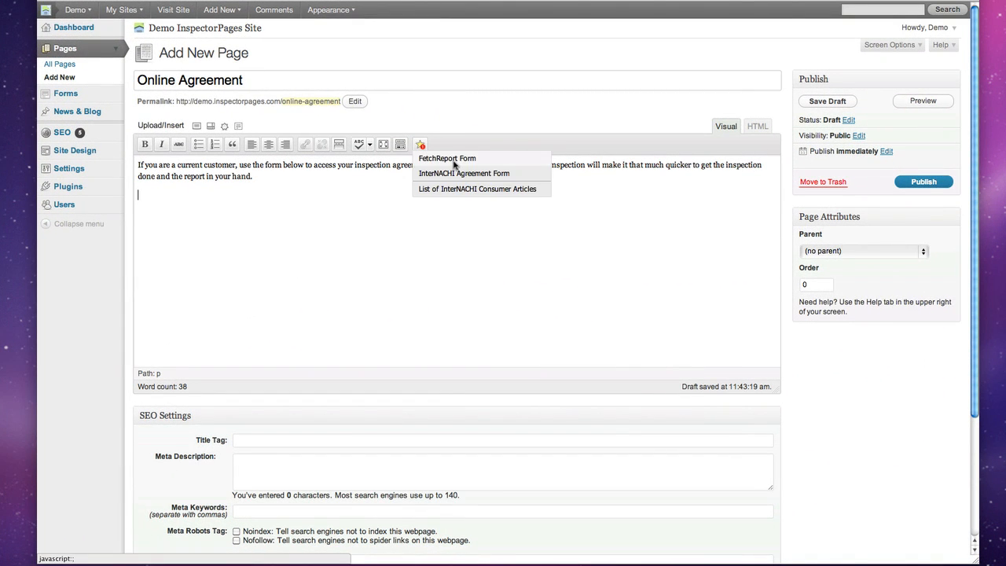
pyautogui.click(463, 172)
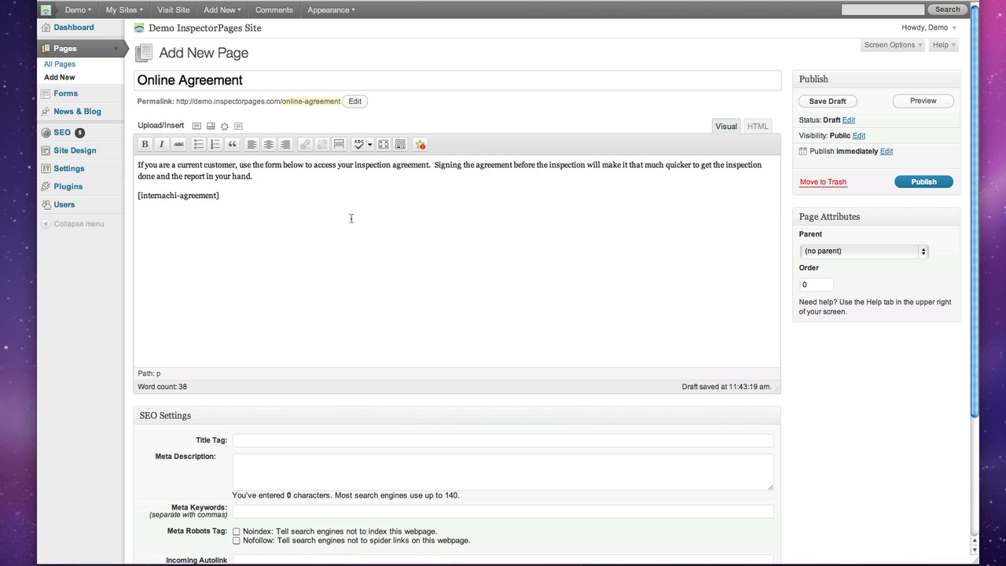
pyautogui.click(827, 101)
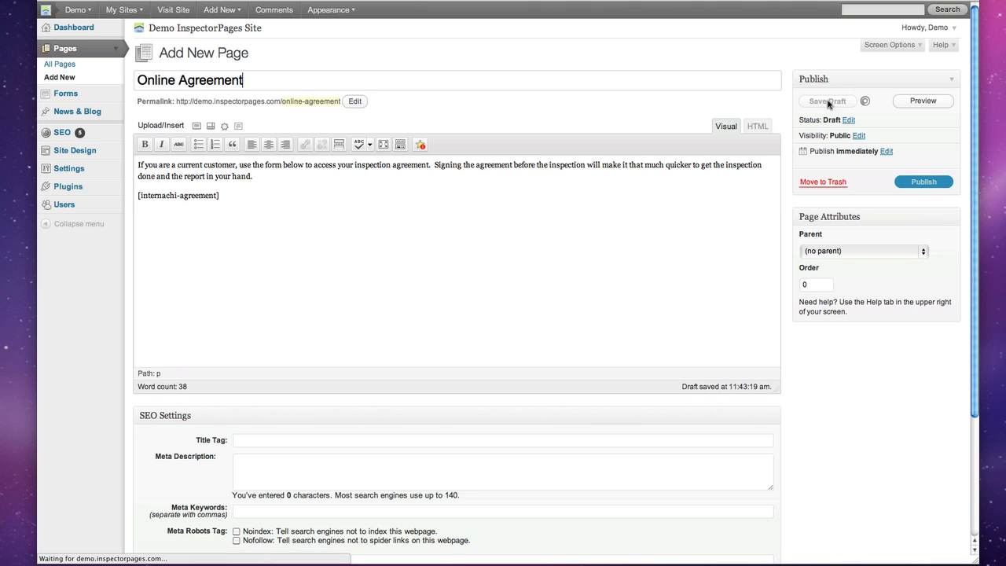
pyautogui.click(824, 101)
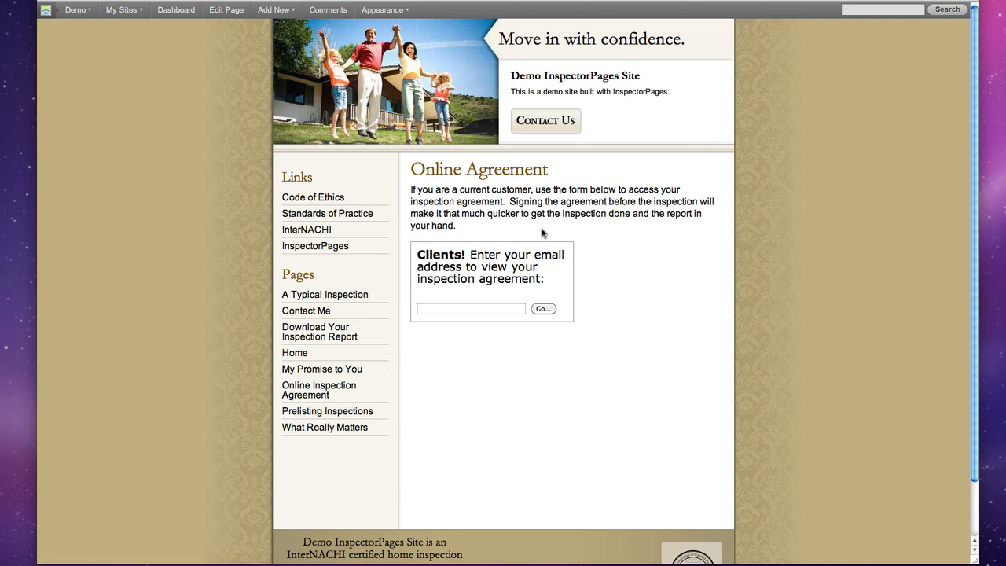
pyautogui.moveTo(663, 281)
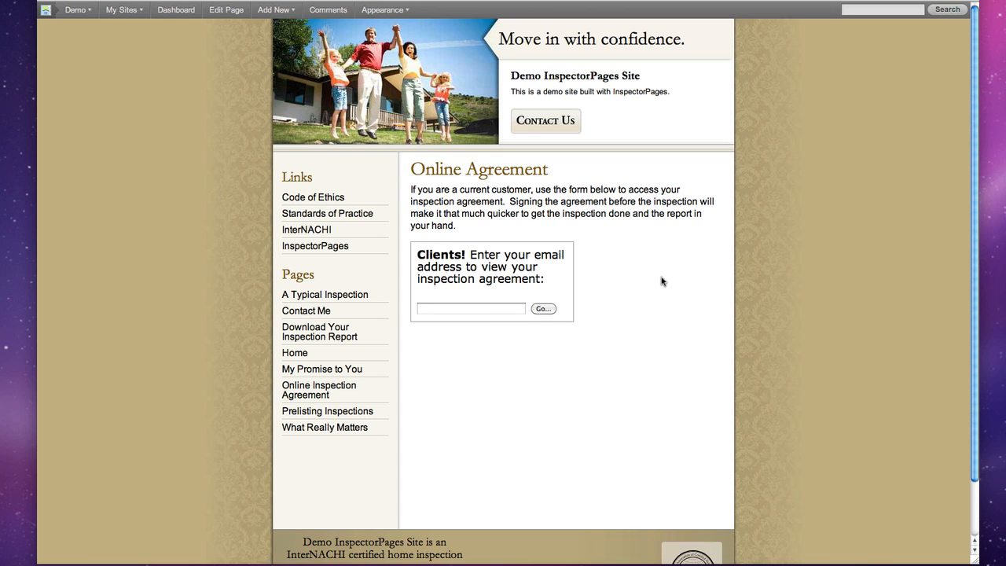
# Try the client email field on the preview, then return to the draft editor
pyautogui.click(470, 308)
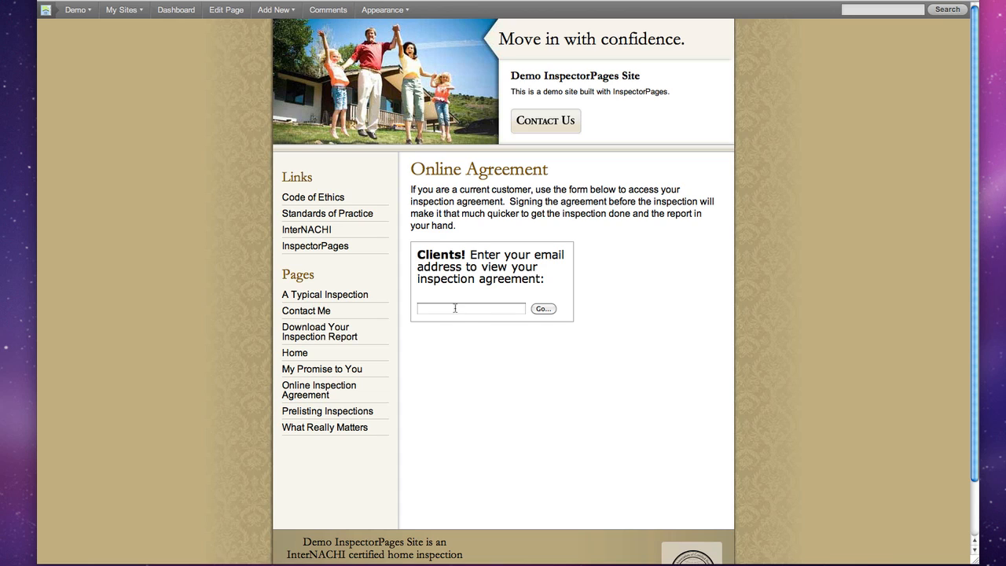
pyautogui.moveTo(548, 313)
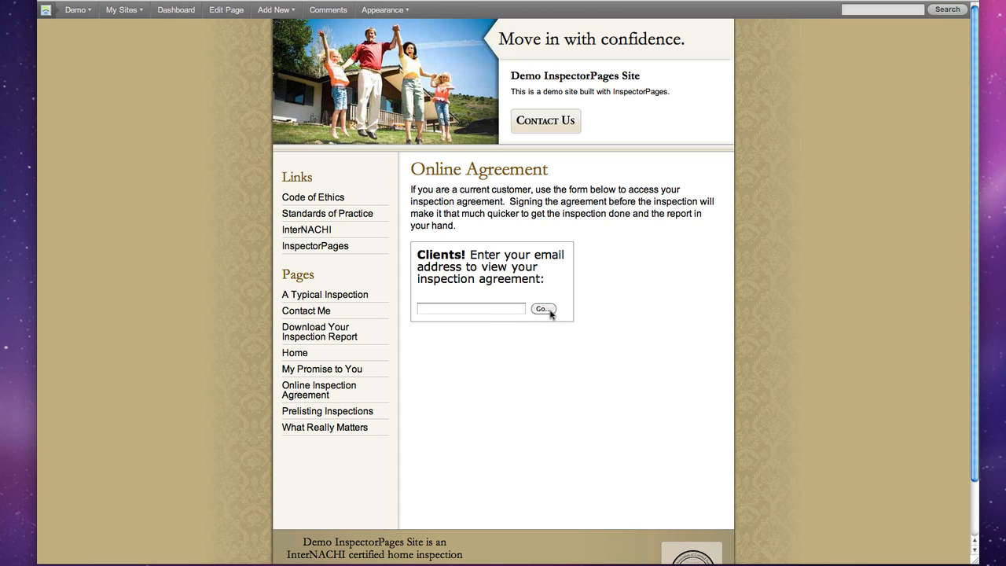
pyautogui.moveTo(641, 308)
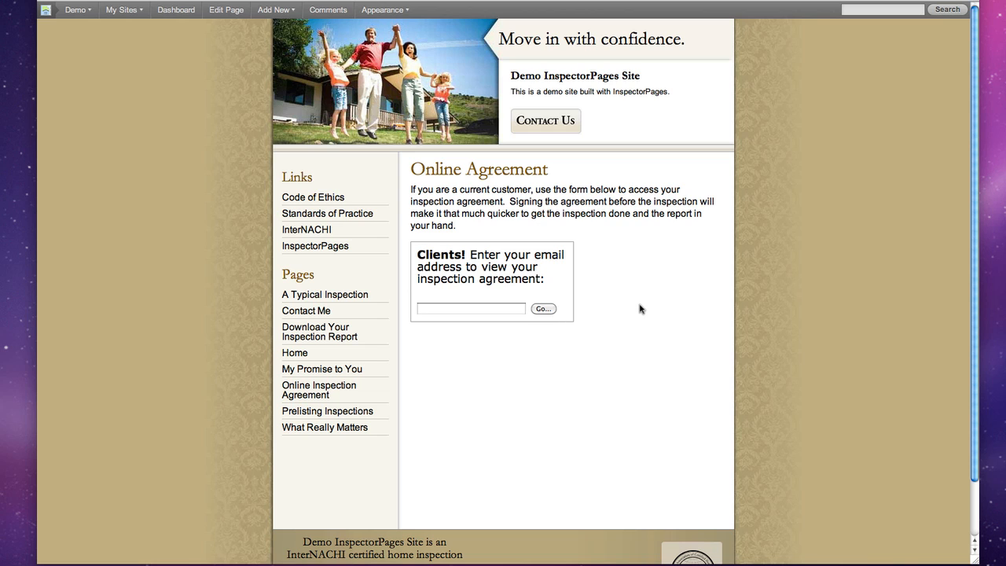
pyautogui.click(470, 308)
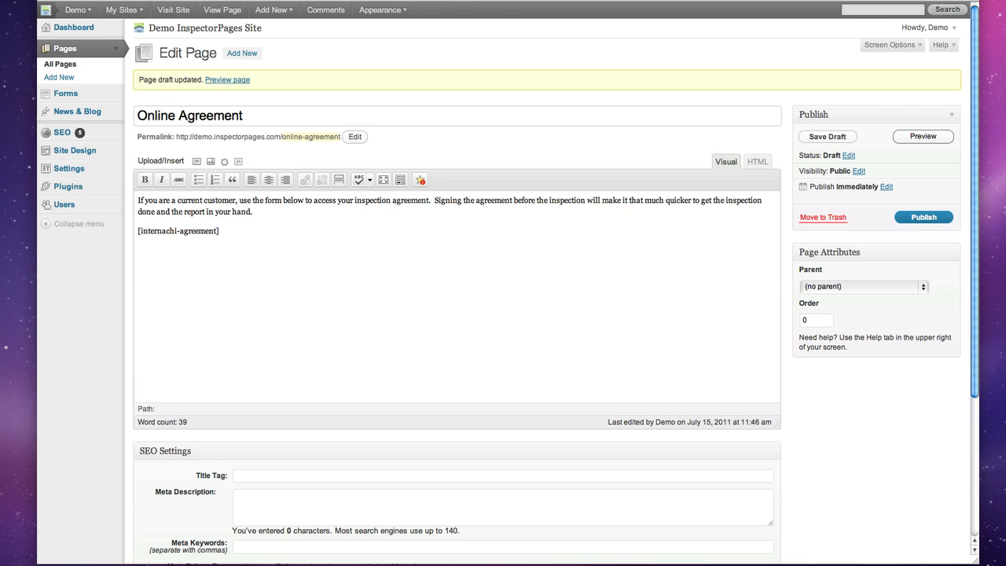
pyautogui.click(220, 230)
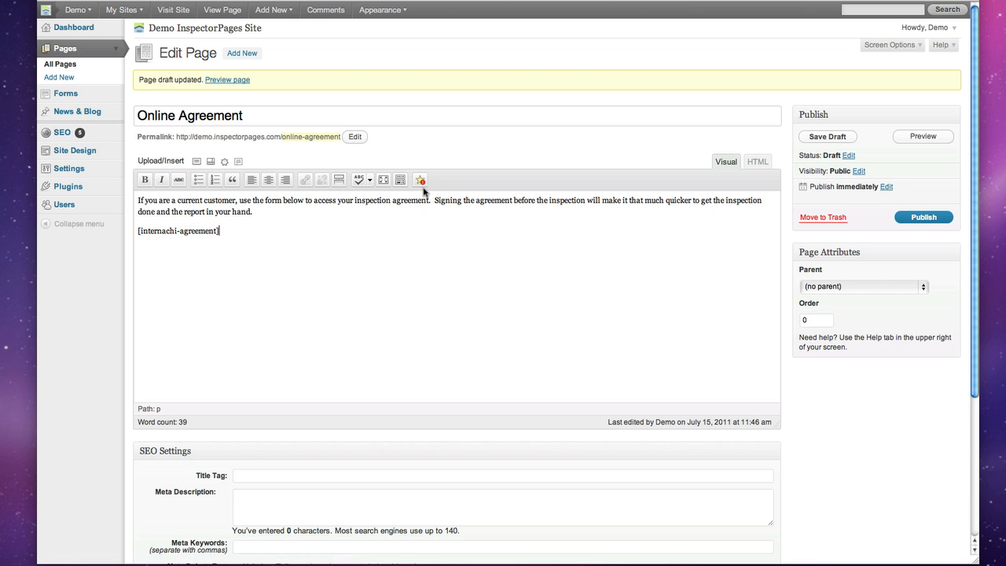
pyautogui.moveTo(423, 179)
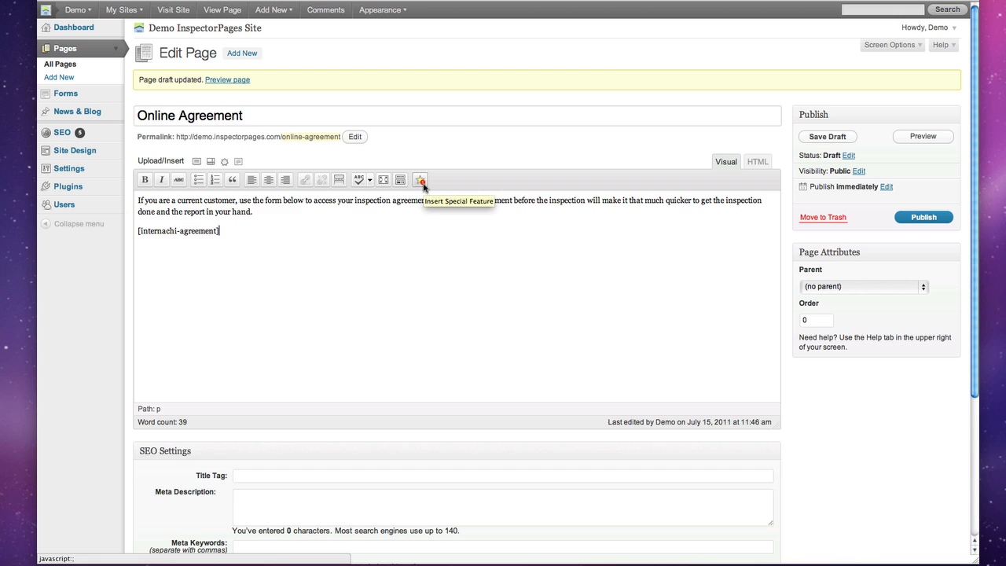